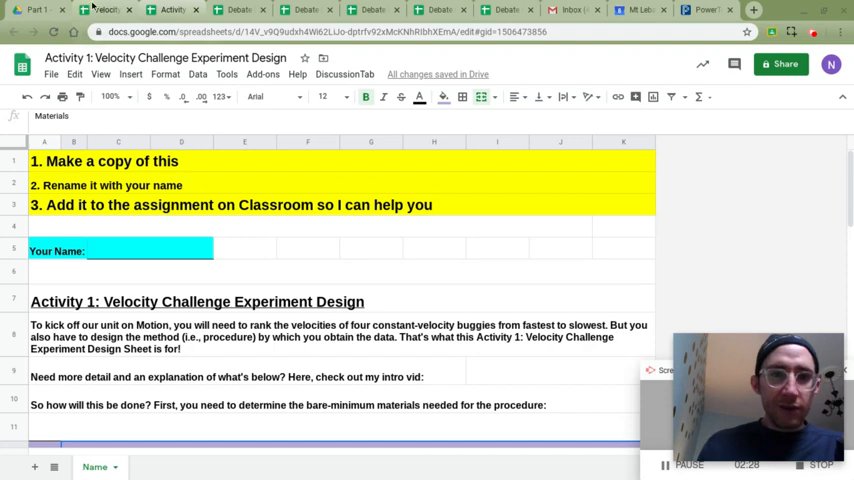
Switch to the 'Velocity, Graphed - Template' browser tab showing the Buggy A and Buggy B graphs
left_click(172, 10)
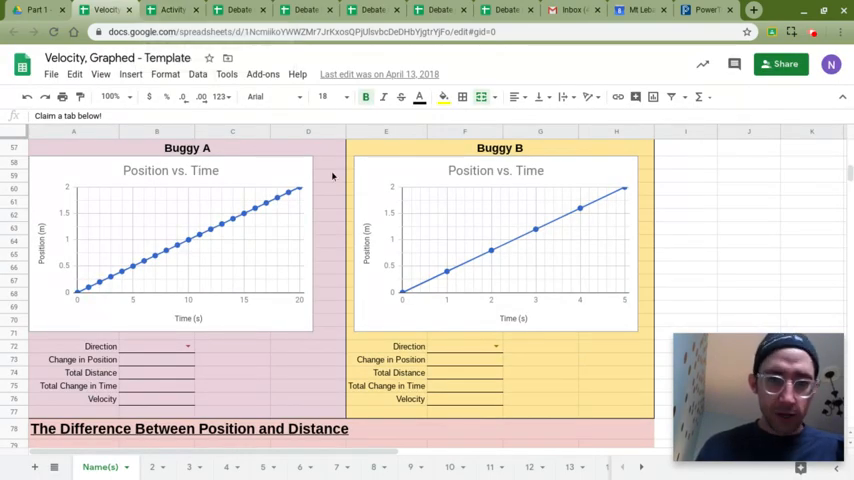
mouse_move(325, 190)
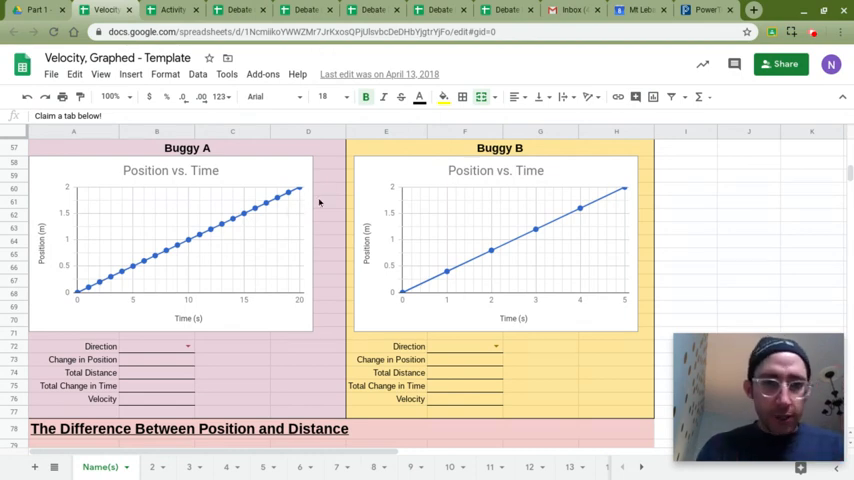
mouse_move(333, 207)
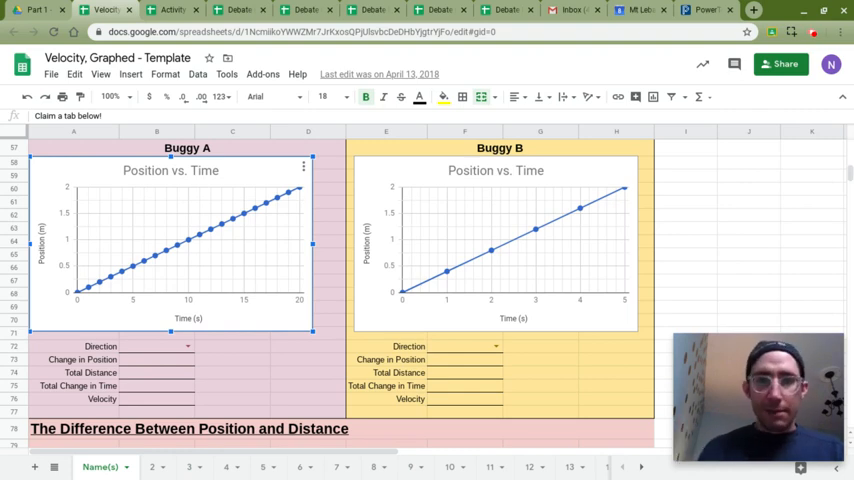
mouse_move(277, 352)
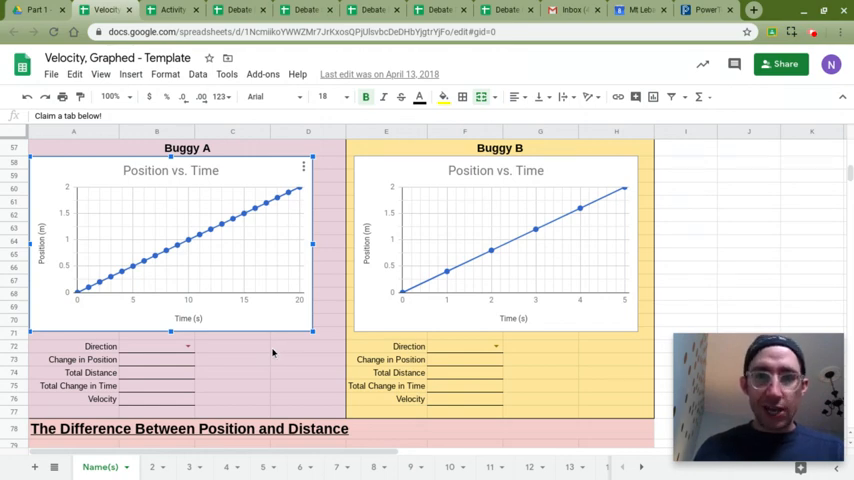
mouse_move(281, 354)
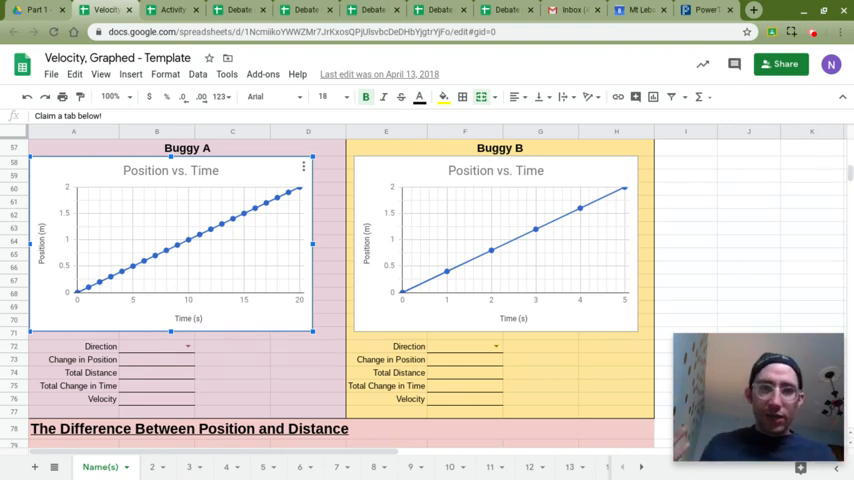
mouse_move(434, 314)
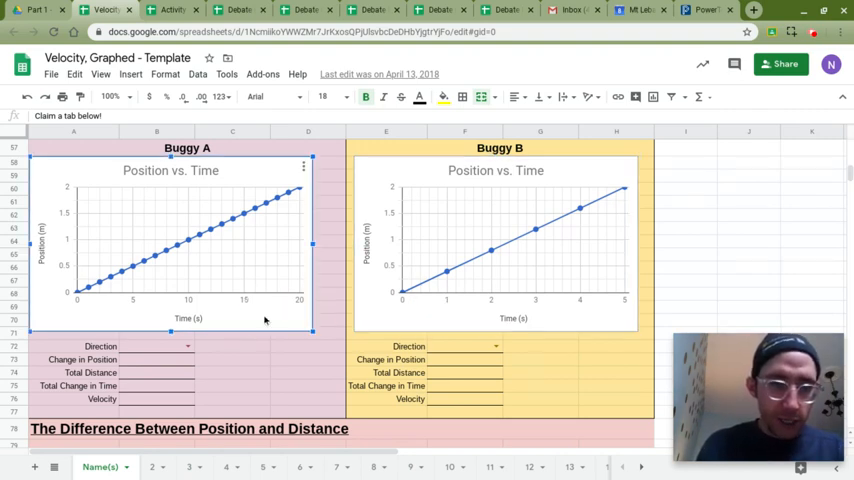
mouse_move(280, 319)
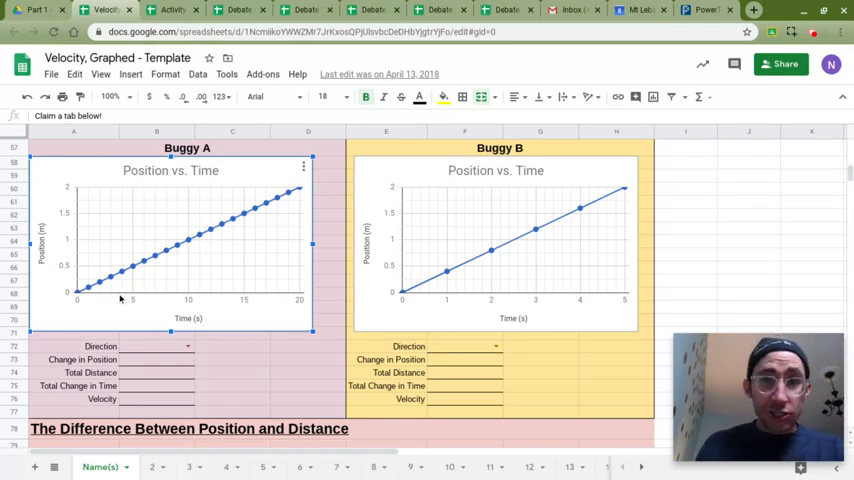
mouse_move(236, 223)
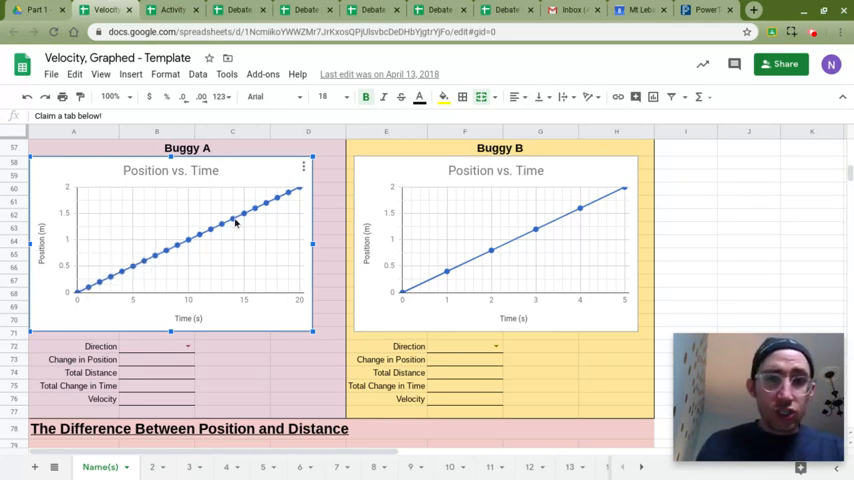